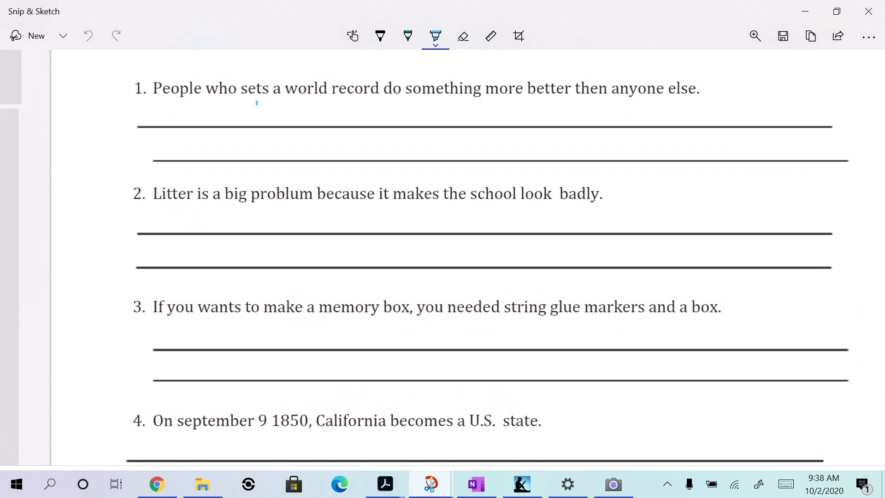
Mark sentence 1's wrong verb and write set and than corrections in black ink, then switch to highlighter
{"action": "left_click_drag", "start_coordinate": [257, 104], "coordinate": [263, 94]}
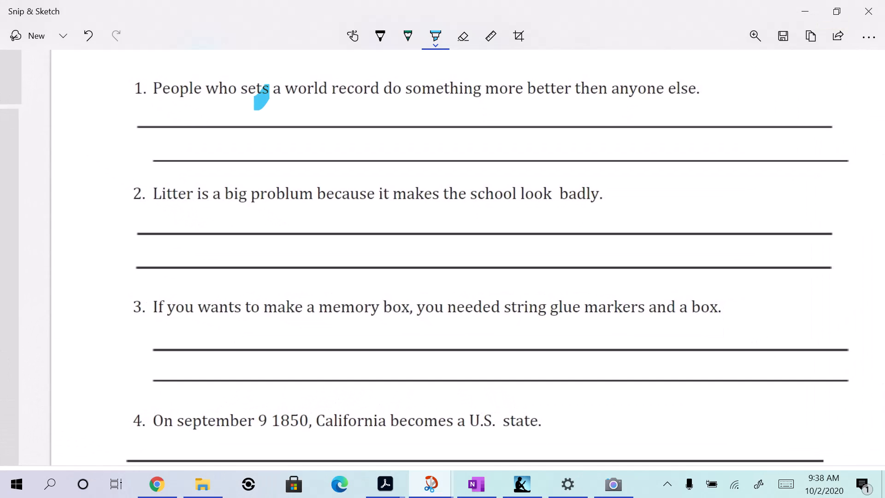
{"action": "left_click", "coordinate": [379, 36]}
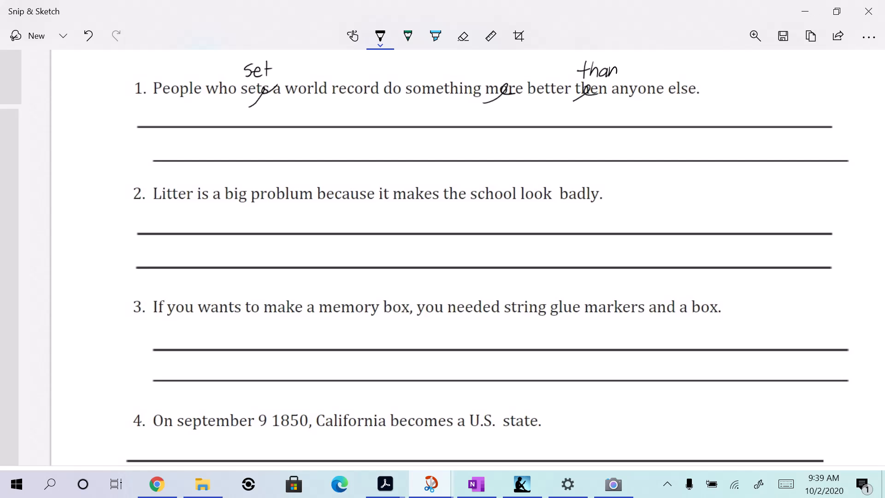
{"action": "left_click", "coordinate": [434, 36]}
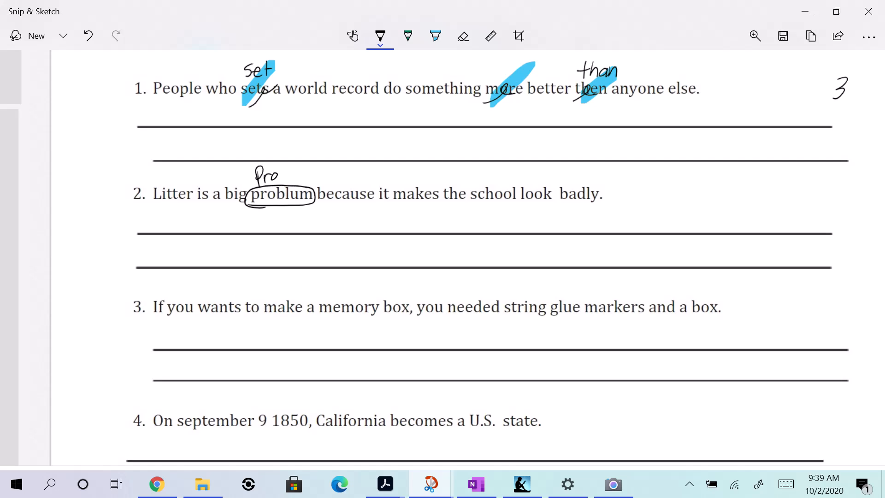
Write Problem above the misspelled problum in sentence 2 and return to black ink
{"action": "left_click_drag", "start_coordinate": [270, 177], "coordinate": [305, 178]}
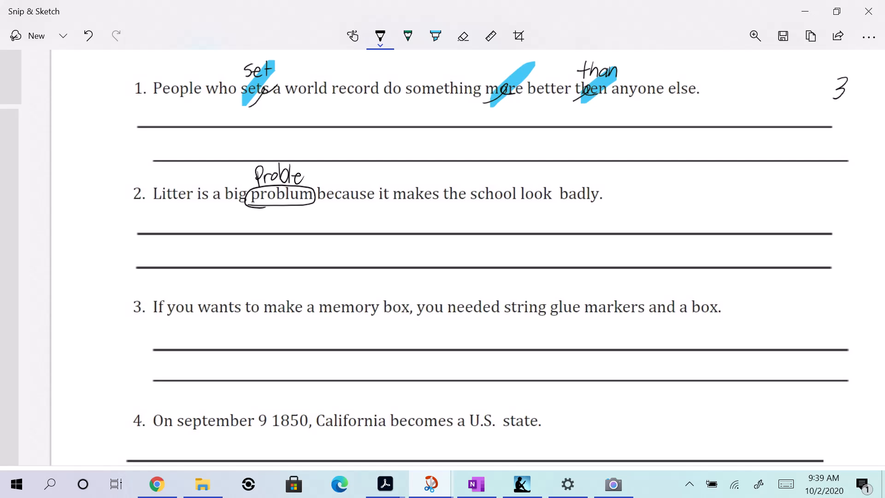
{"action": "left_click_drag", "start_coordinate": [293, 175], "coordinate": [319, 178]}
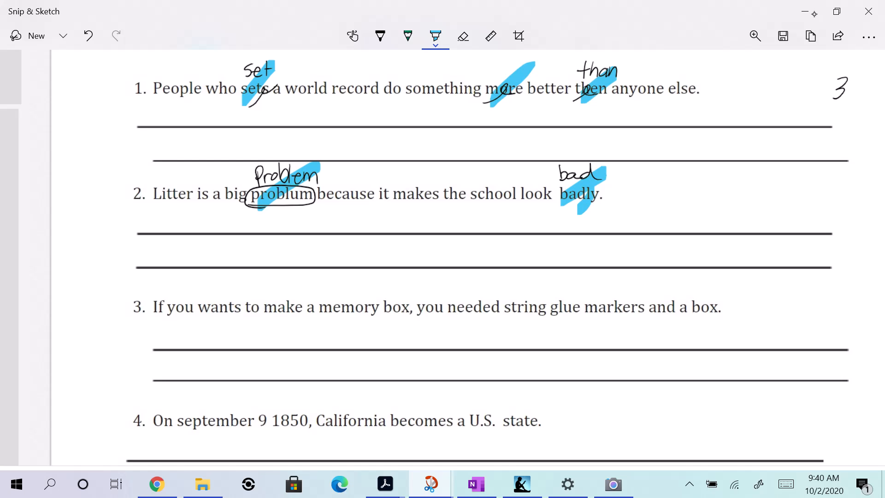
{"action": "left_click", "coordinate": [380, 36]}
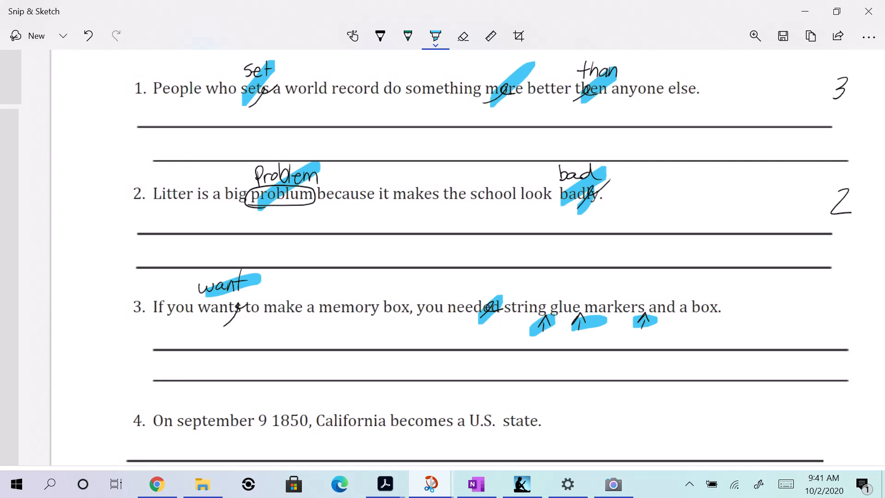
Write the error count 5 beside sentence 3 in black ink and scroll to sentence 4
{"action": "left_click", "coordinate": [379, 36]}
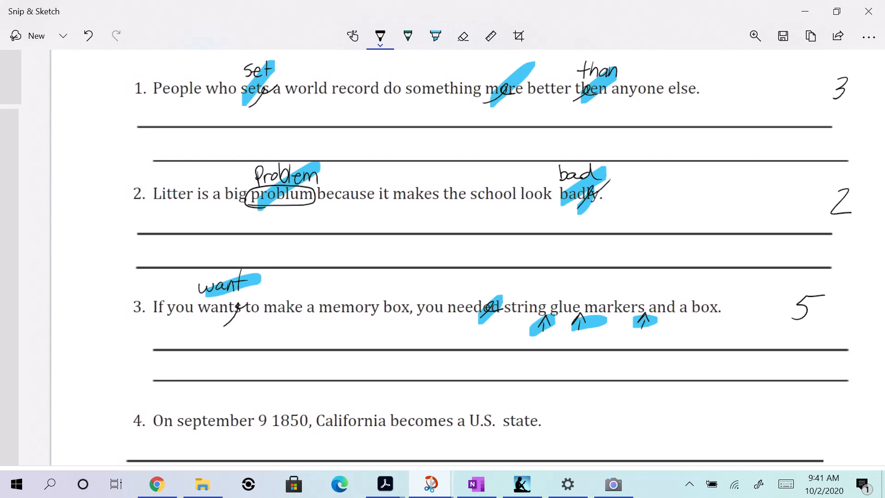
{"action": "scroll", "scroll_direction": "down", "scroll_amount": 3}
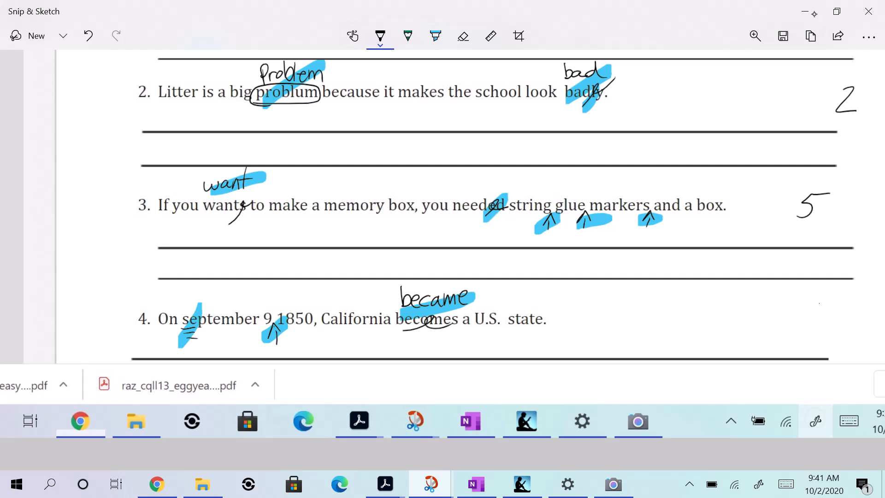
Scroll back up after marking sentence 4's September, comma and became corrections
{"action": "scroll", "scroll_direction": "up", "scroll_amount": 3}
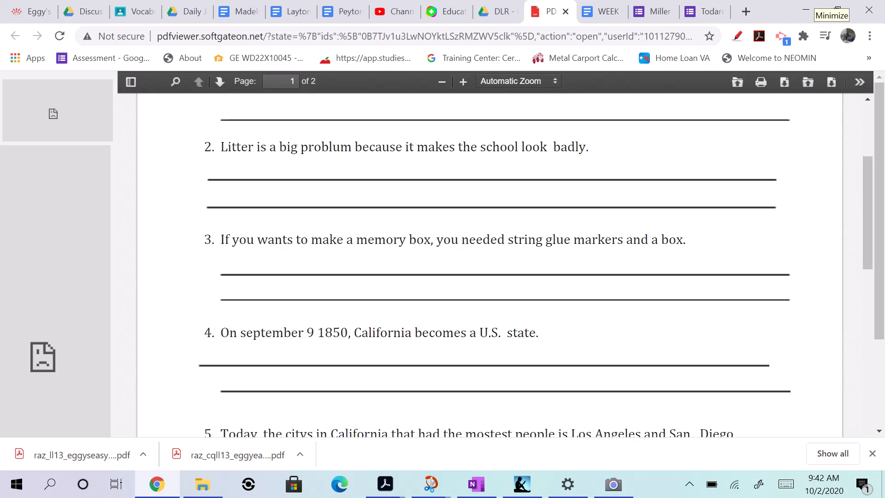
Scroll the PDF to sentence 5 and the bonus section and capture it as a new snip
{"action": "scroll", "scroll_direction": "down", "scroll_amount": 3}
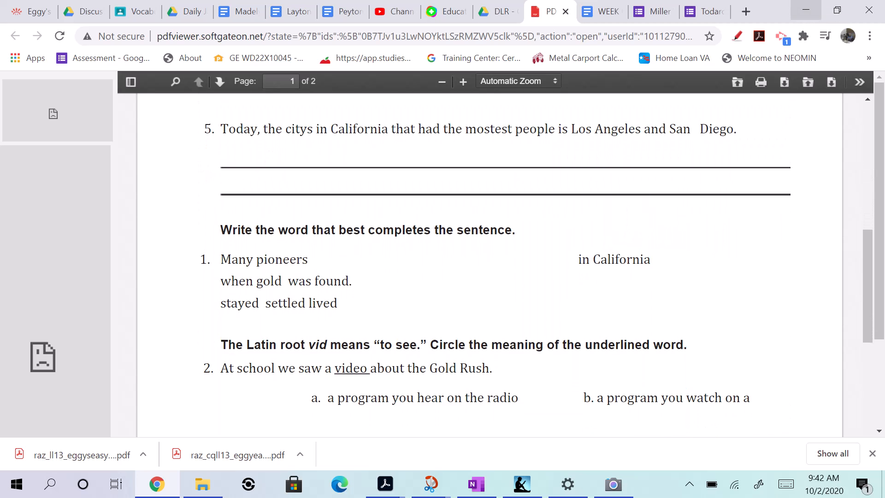
{"action": "left_click", "coordinate": [613, 484]}
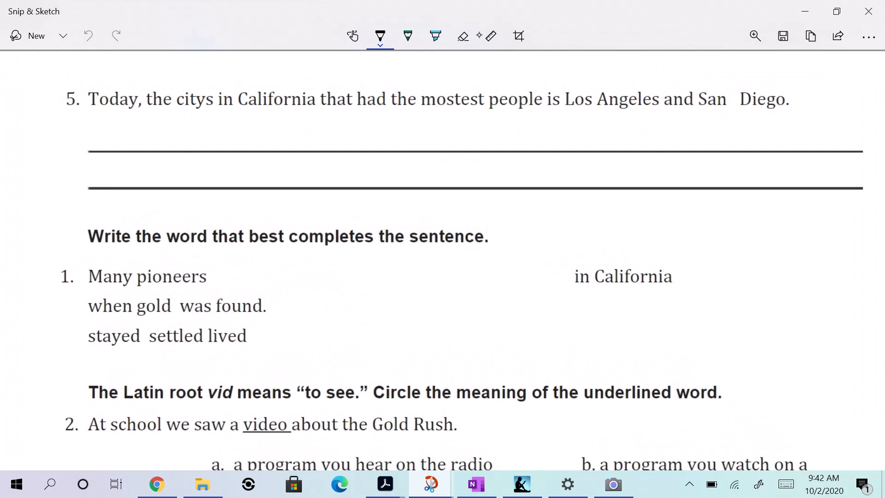
Cross out the y in citys, write cities above it, and switch to highlighting the corrections
{"action": "left_click_drag", "start_coordinate": [175, 107], "coordinate": [206, 96]}
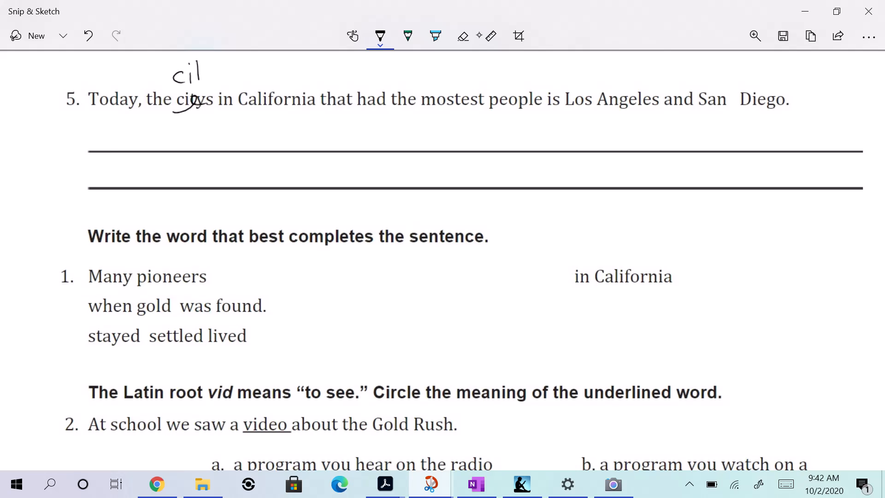
{"action": "left_click_drag", "start_coordinate": [200, 74], "coordinate": [226, 73]}
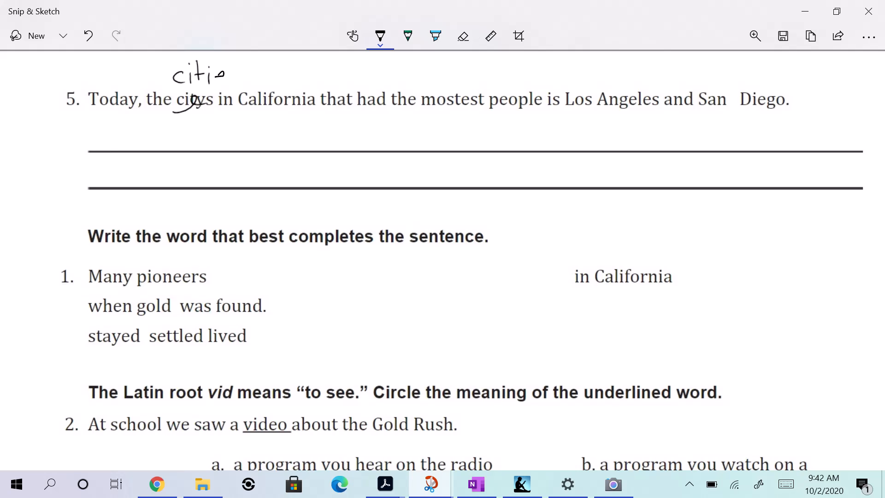
{"action": "left_click_drag", "start_coordinate": [217, 74], "coordinate": [237, 77]}
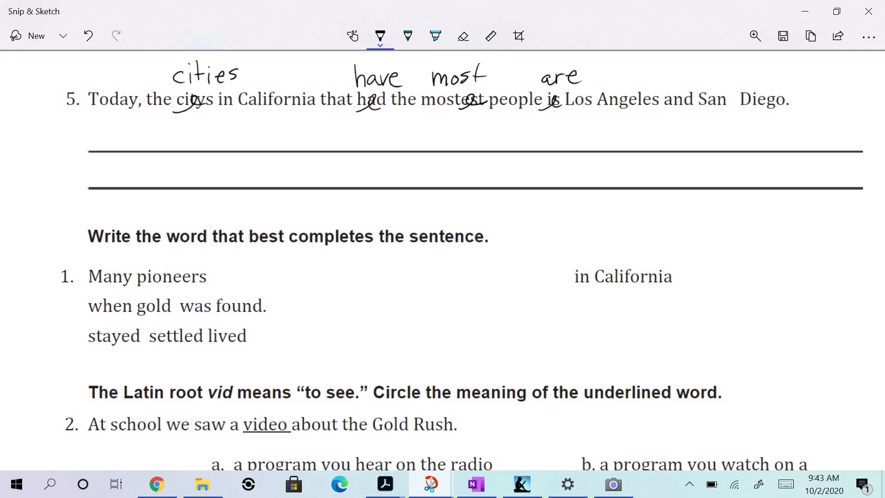
{"action": "left_click", "coordinate": [435, 36]}
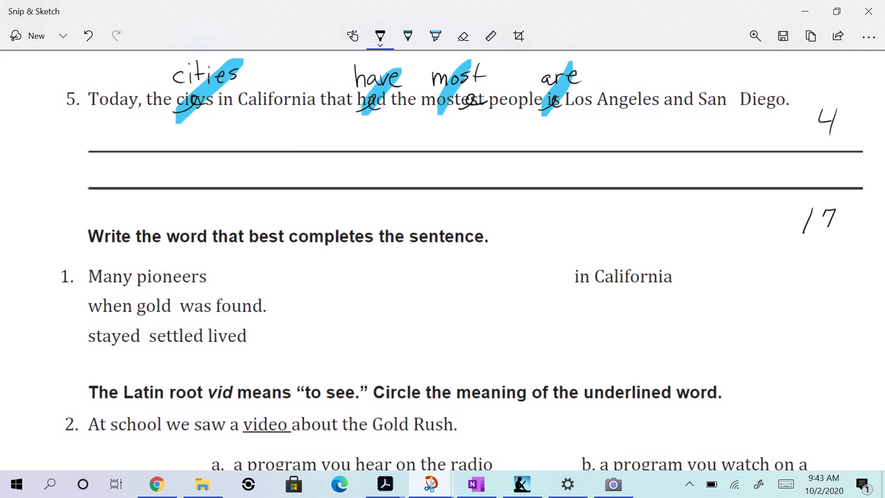
Scroll to the bonus questions and mark the circled total 19 with a point beside each question
{"action": "scroll", "scroll_direction": "down", "scroll_amount": 3}
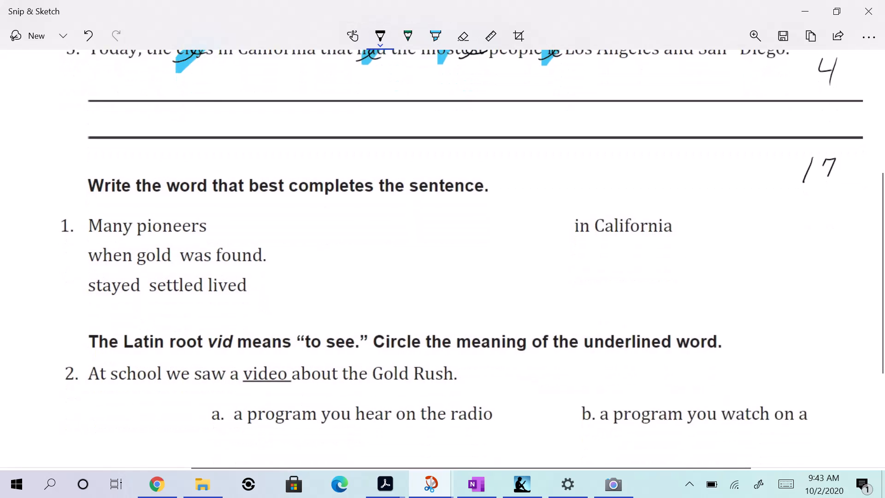
{"action": "scroll", "scroll_direction": "down", "scroll_amount": 3}
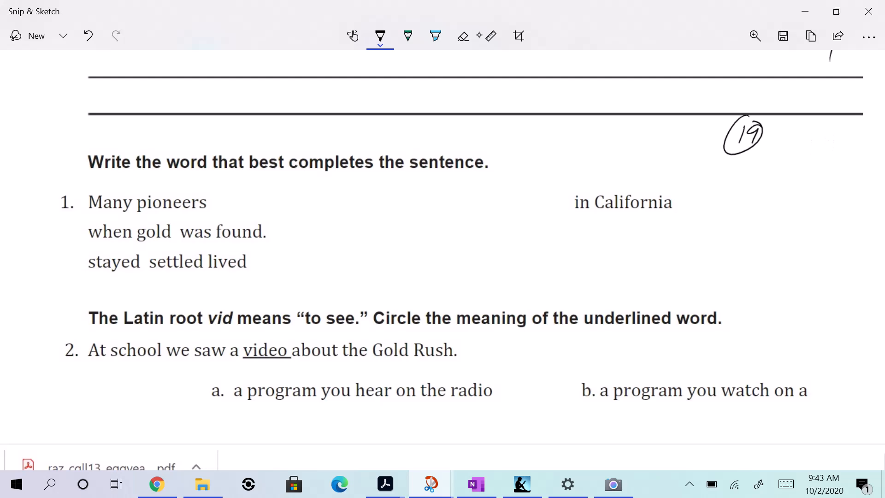
{"action": "left_click", "coordinate": [479, 36]}
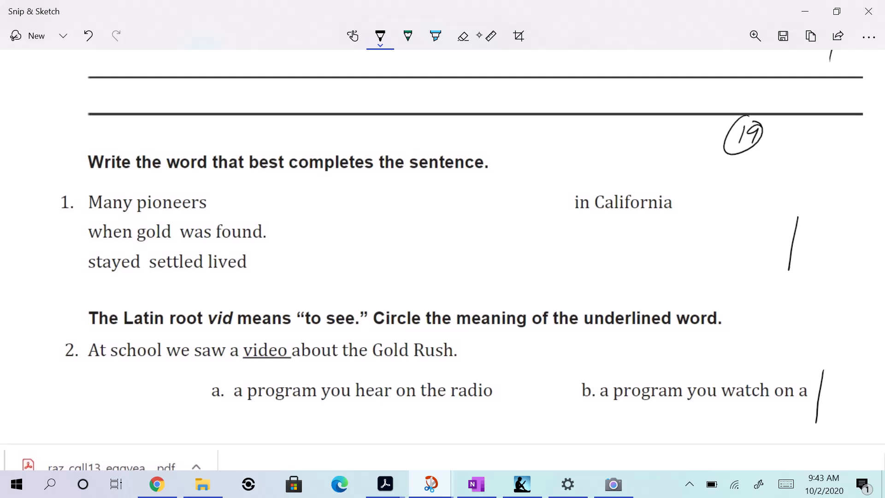
{"action": "left_click", "coordinate": [478, 36]}
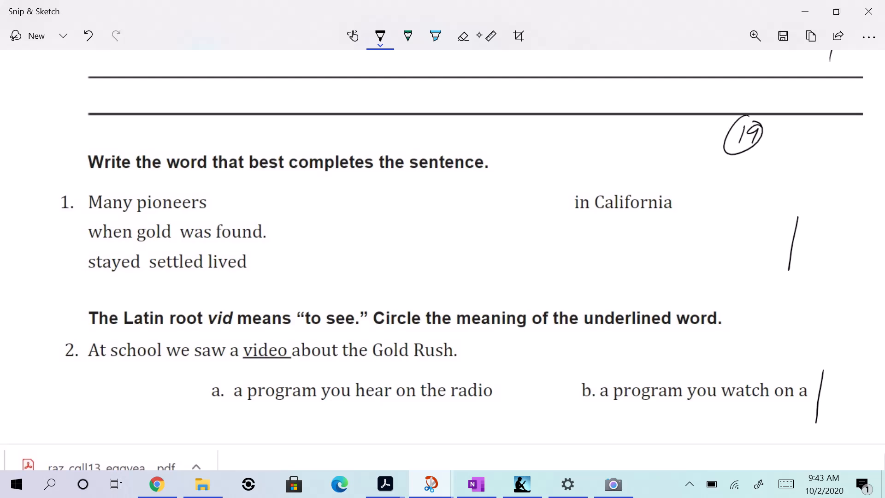
Circle settled and option b, write T.V. or computer beneath, and finish the markup
{"action": "left_click", "coordinate": [462, 35]}
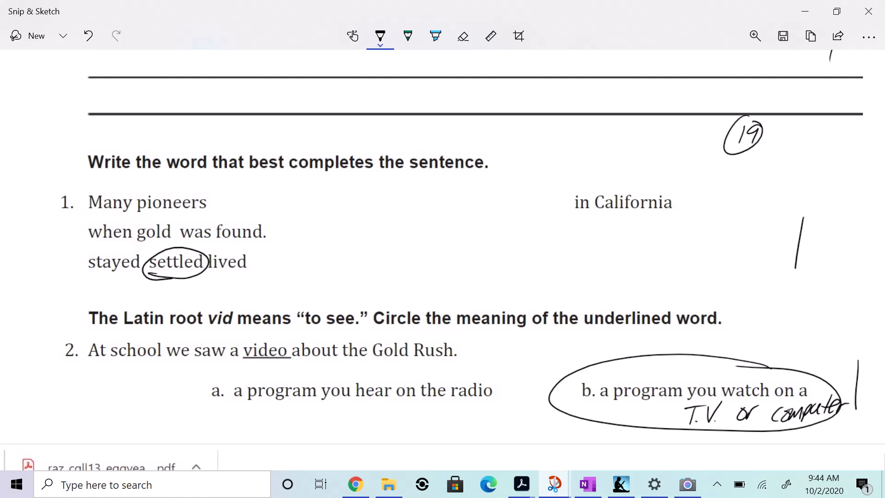
{"action": "mouse_move", "coordinate": [443, 181]}
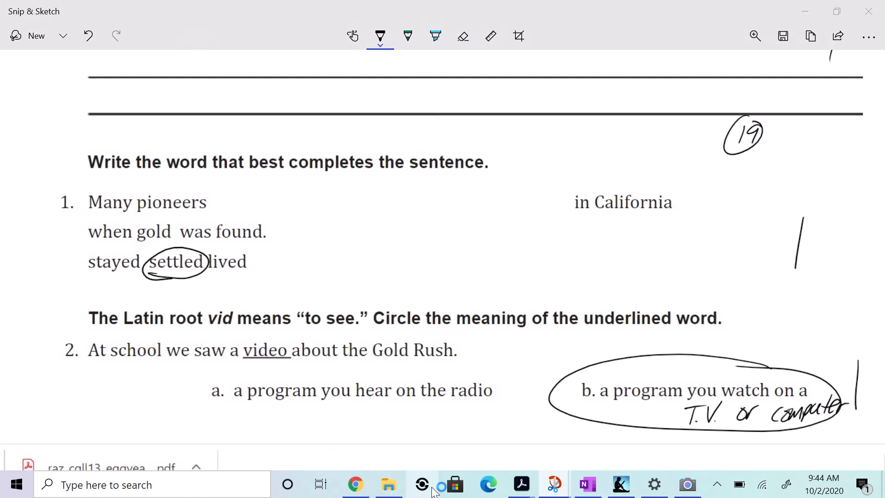
{"action": "left_click", "coordinate": [810, 36]}
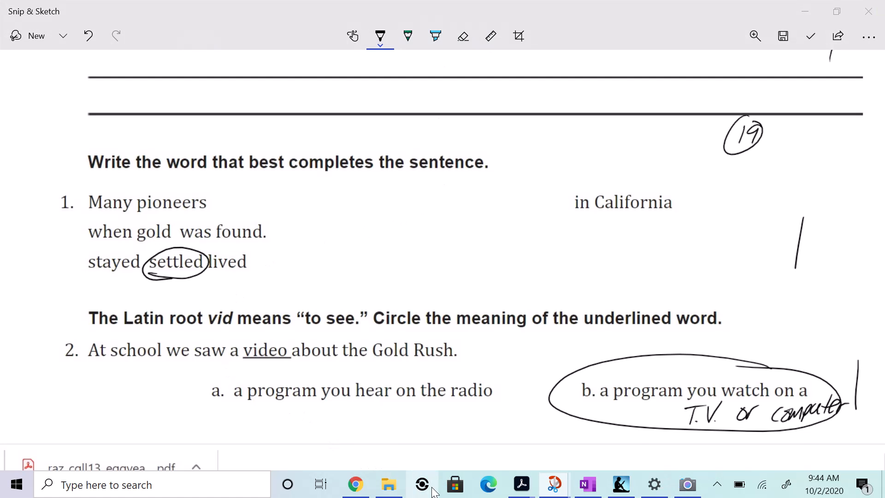